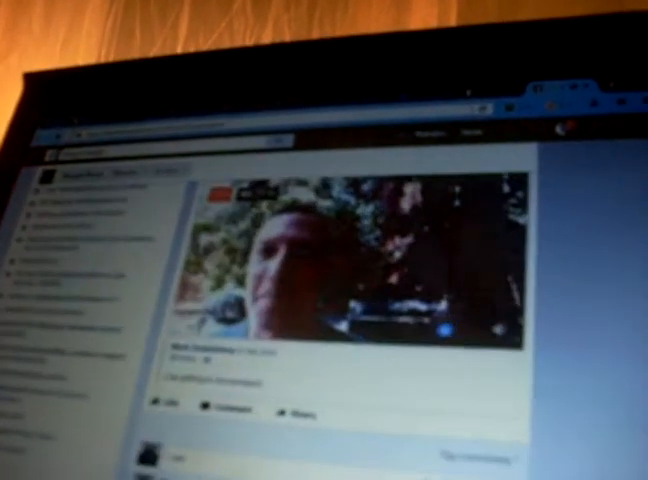
scroll(down, 3)
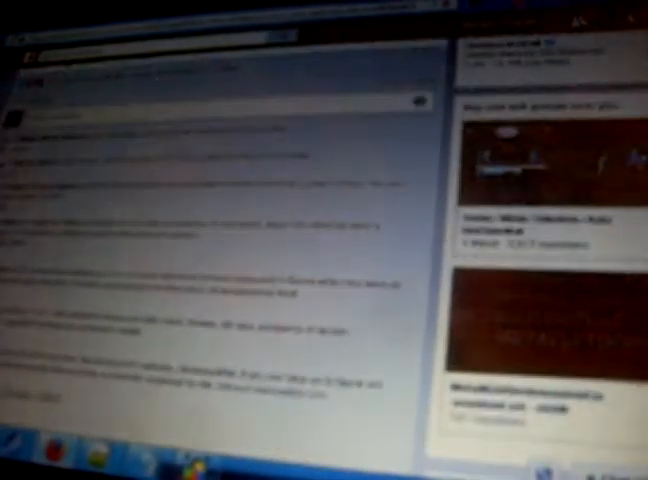
scroll(down, 3)
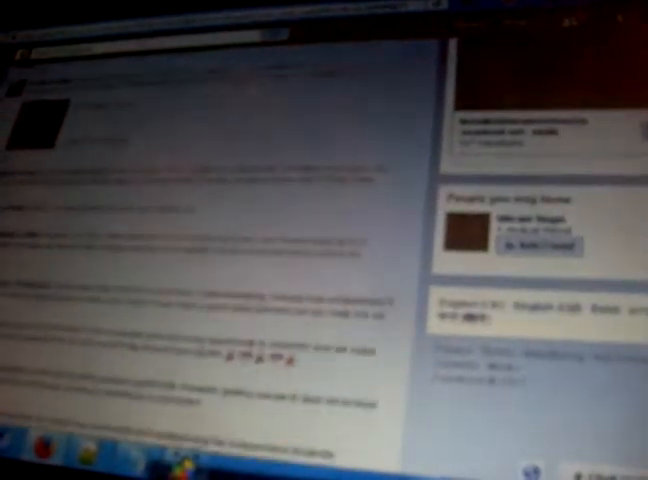